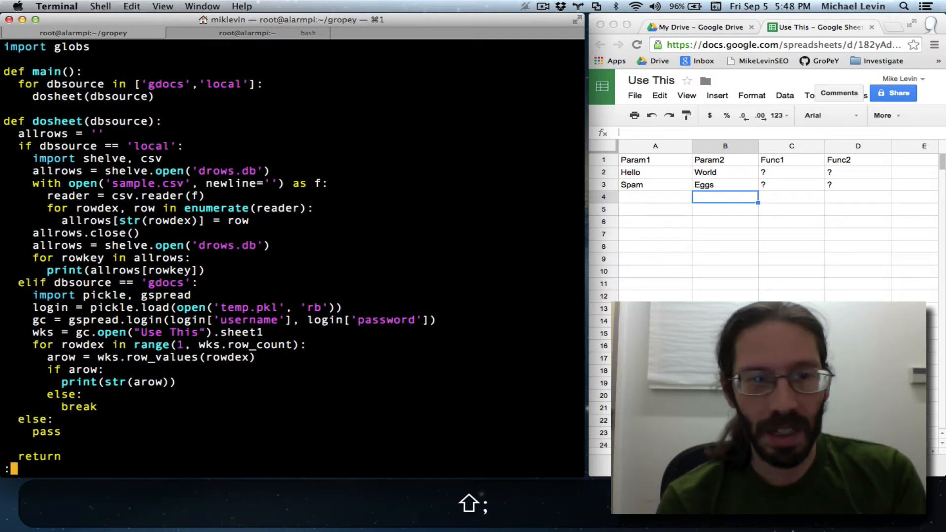
- Open globs.py in a tab, run it through Python, then search for 'row'
type(":tabe globs.py")
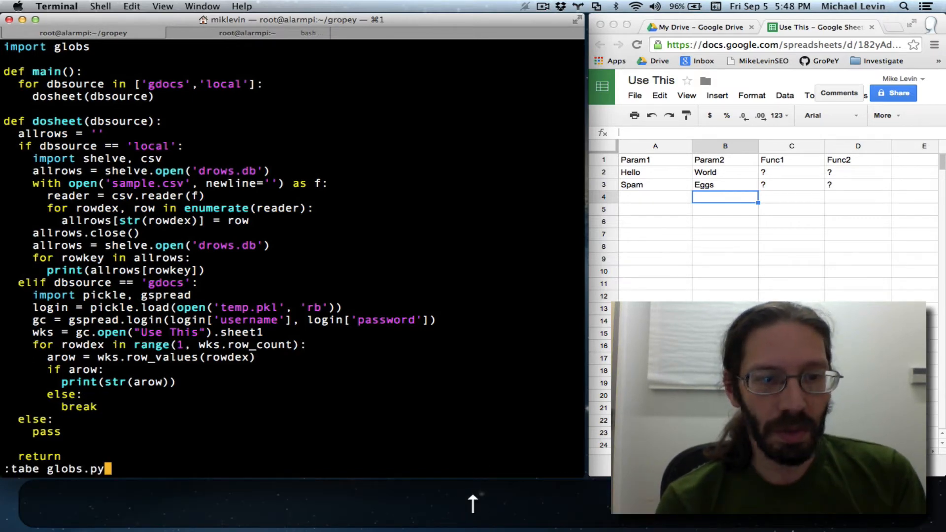
type(":w !python")
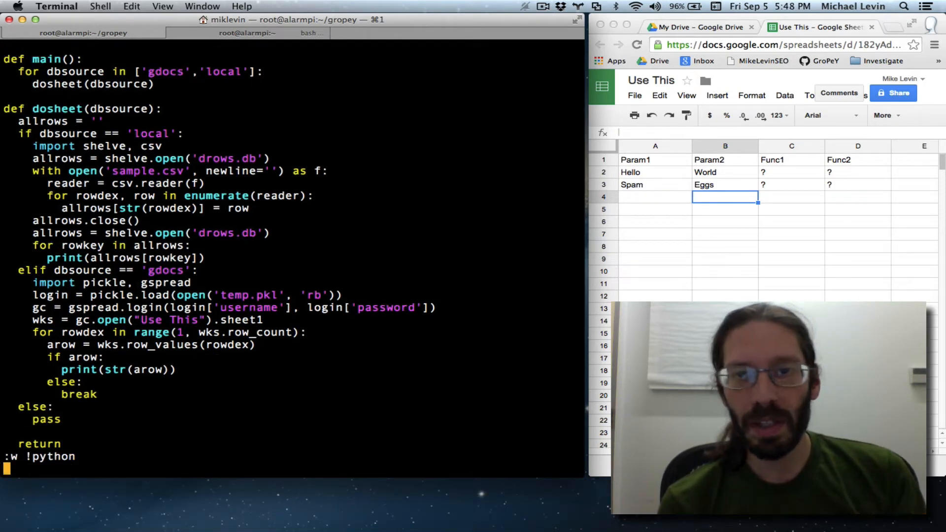
key("Return")
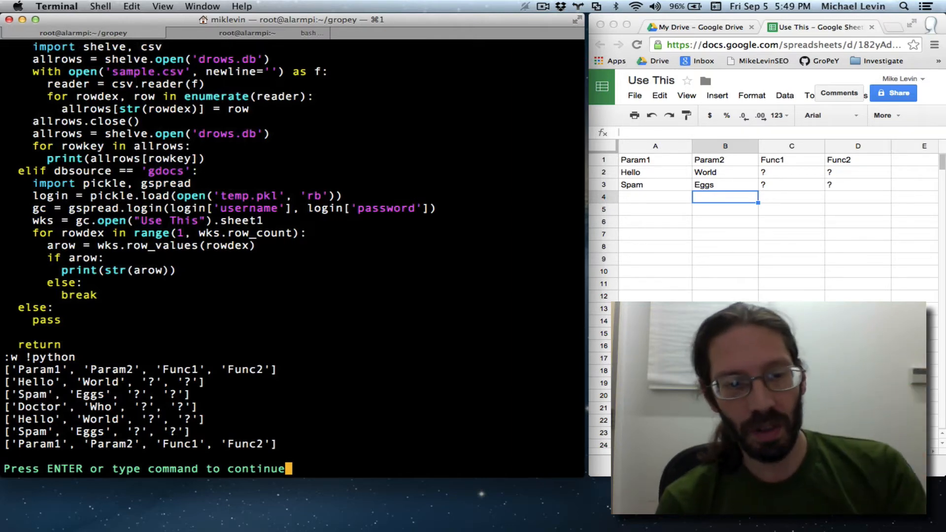
key("Return")
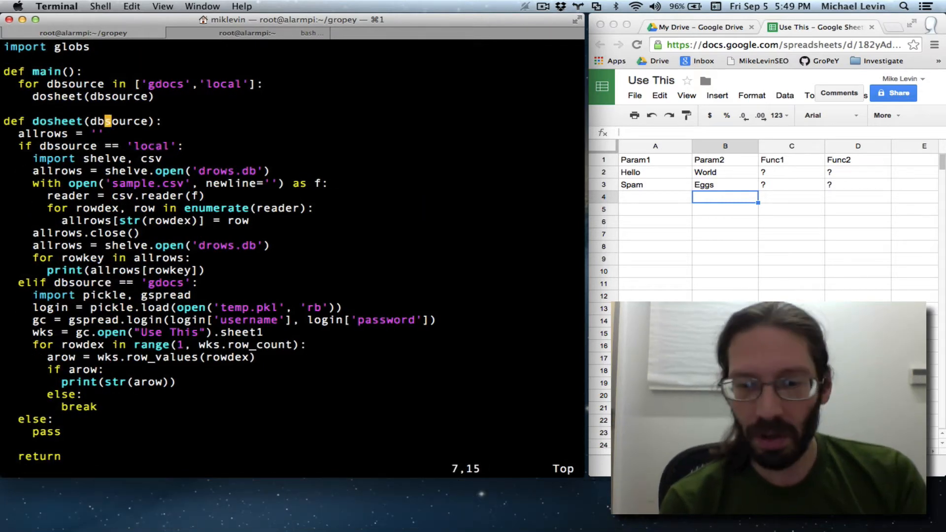
type("/row")
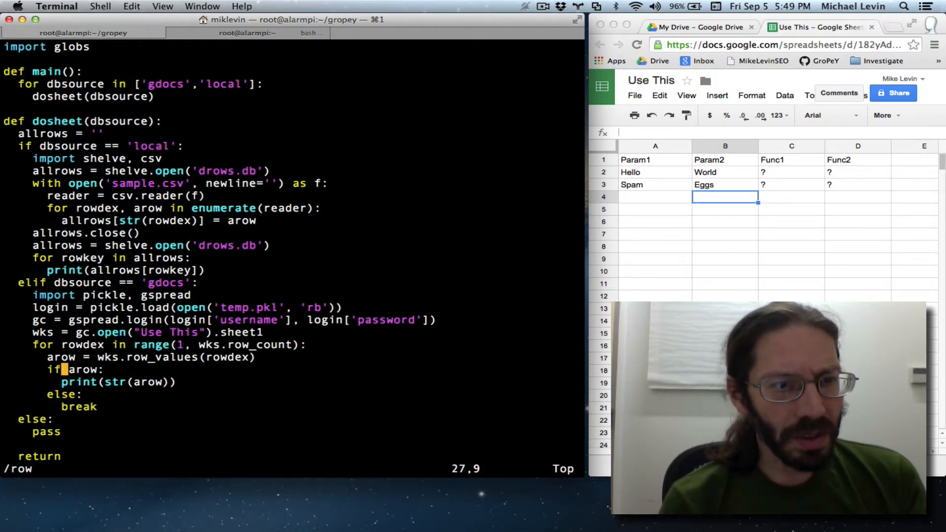
- Scroll past the commented block and delete the 'for item in allrows' print loop
scroll("down", 3)
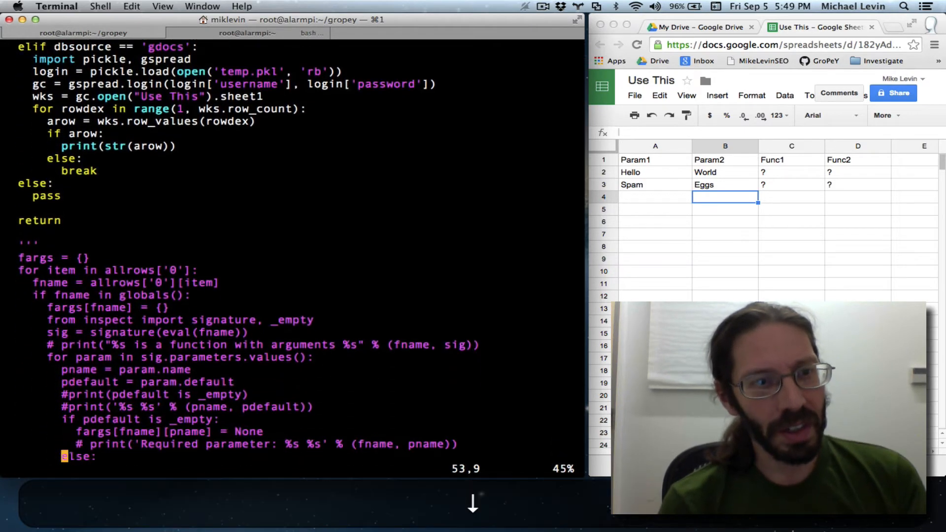
scroll("down", 3)
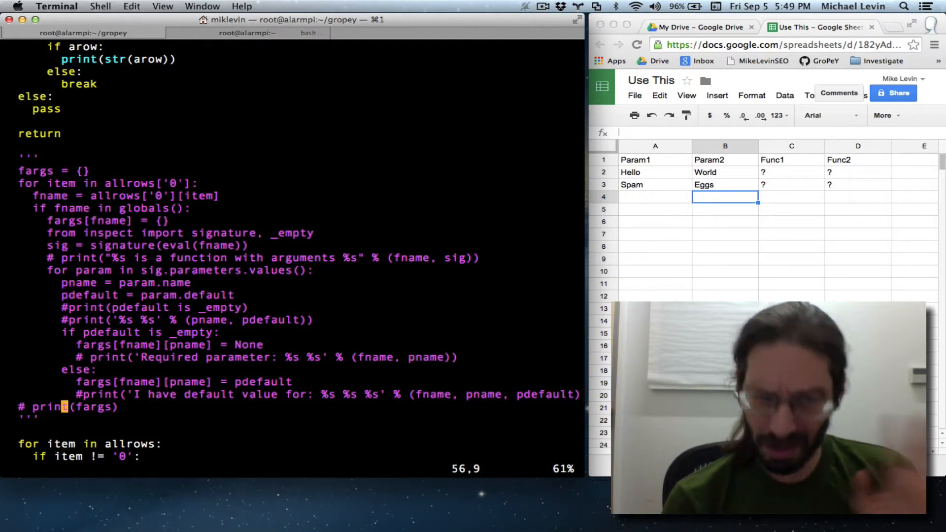
scroll("down", 3)
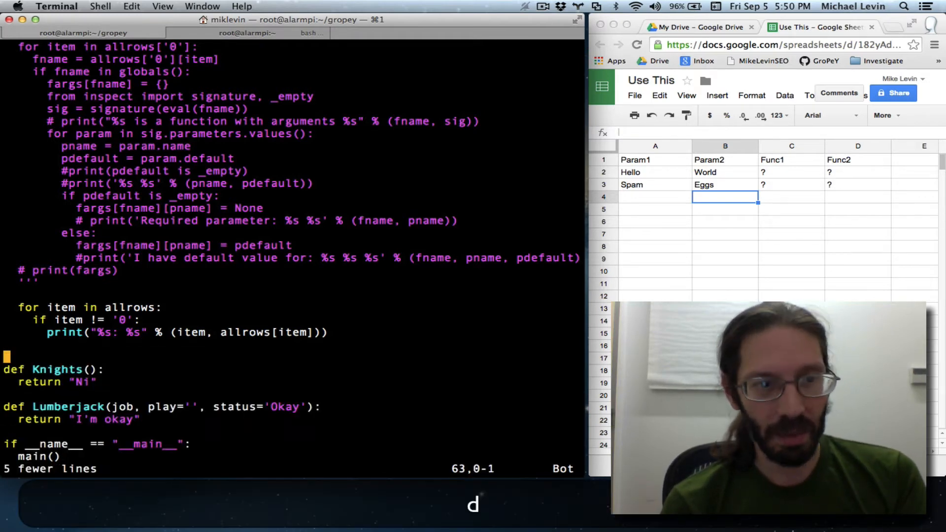
key("up")
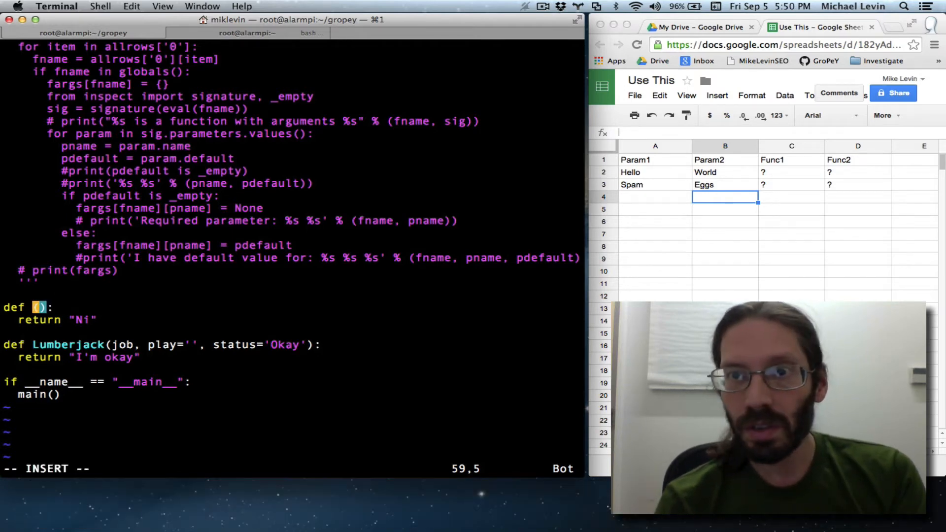
- Rename function Knights to Func1 and Lumberjack to Func2
type("Func1")
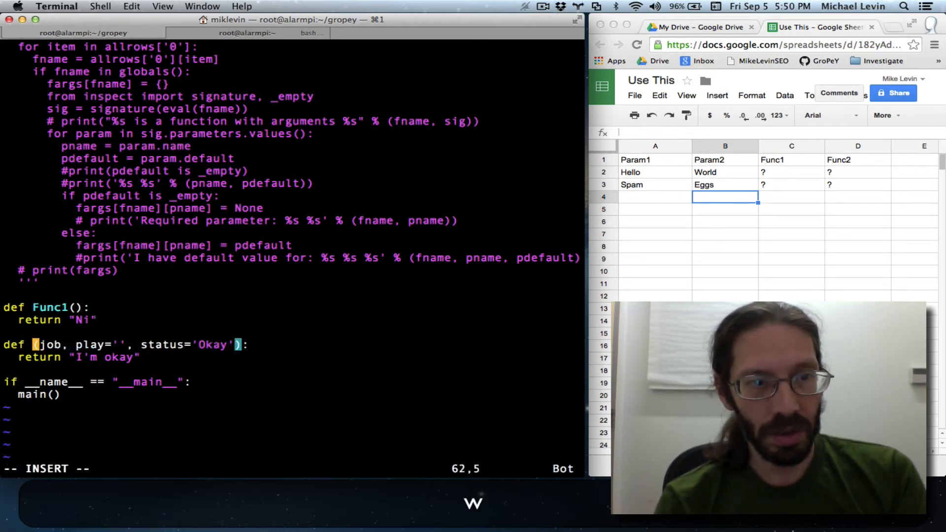
type("Func2")
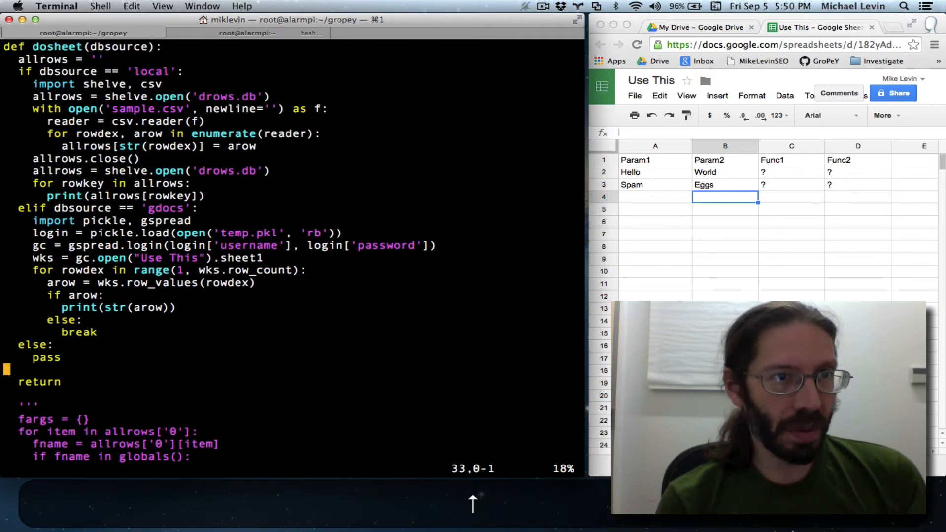
- Add 'def dofuncs():' above the quoted argument block with an indented 'pass' body
scroll("down", 3)
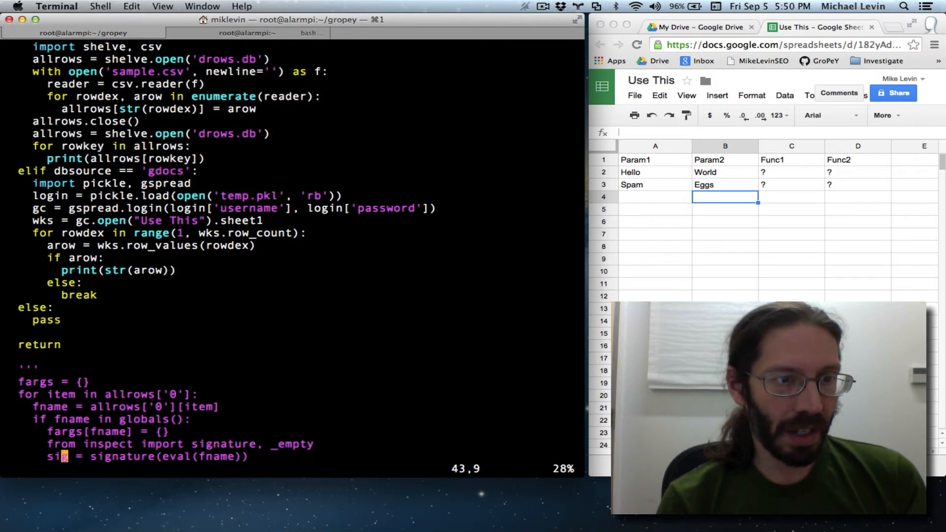
scroll("down", 3)
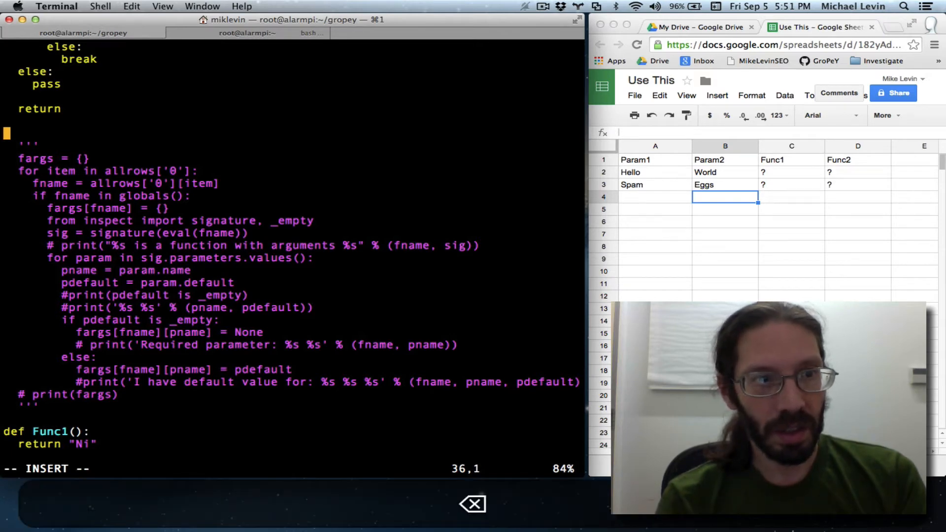
type("def")
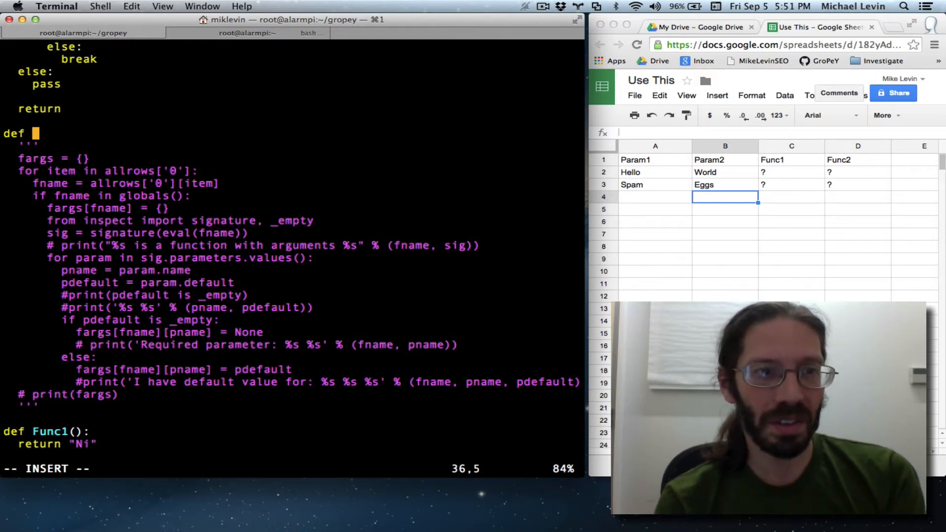
type("d")
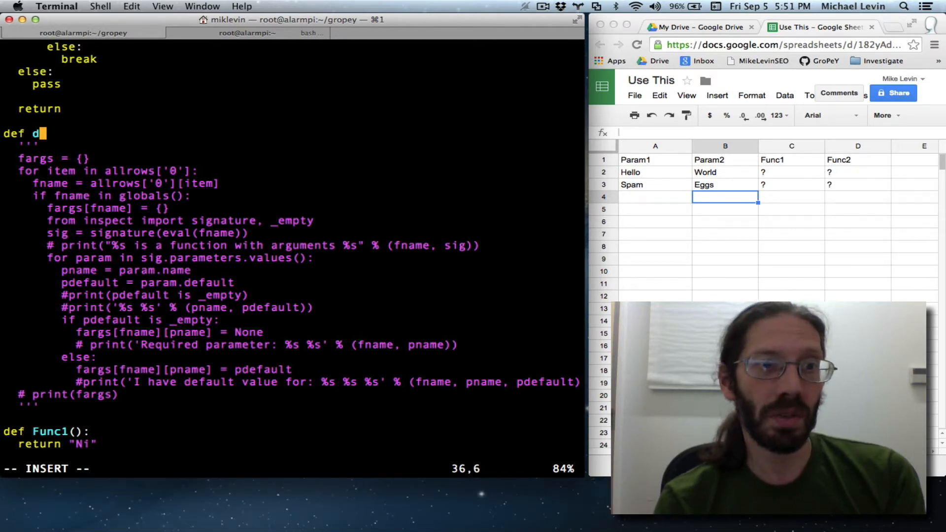
type("ofuncs")
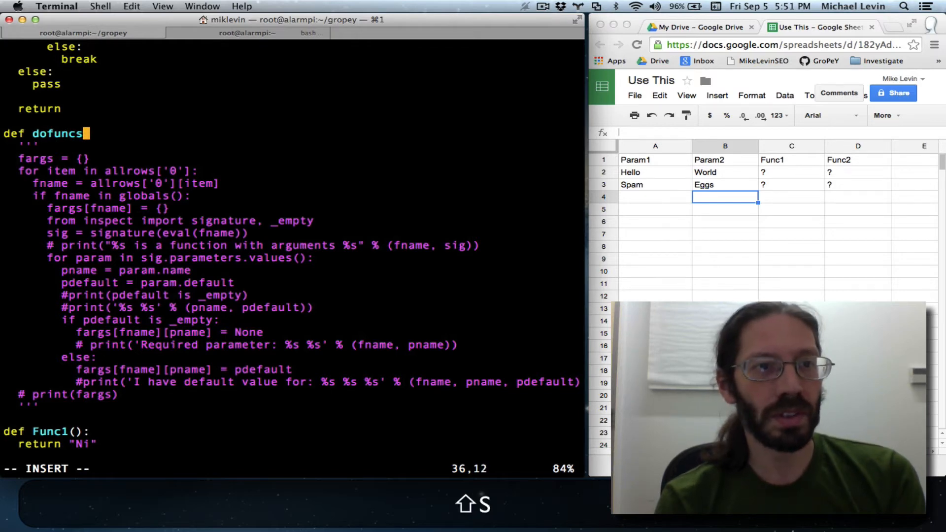
type("():")
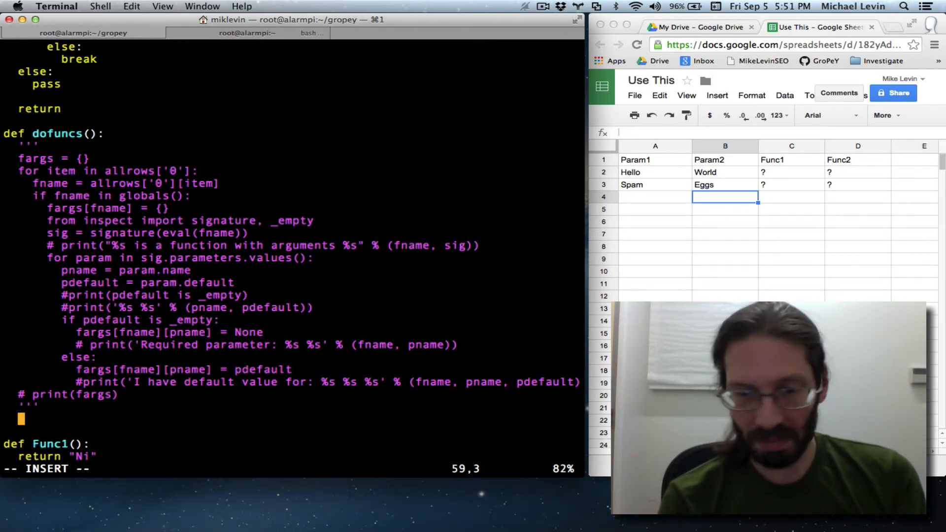
type("pass")
left_click(292, 469)
type(":")
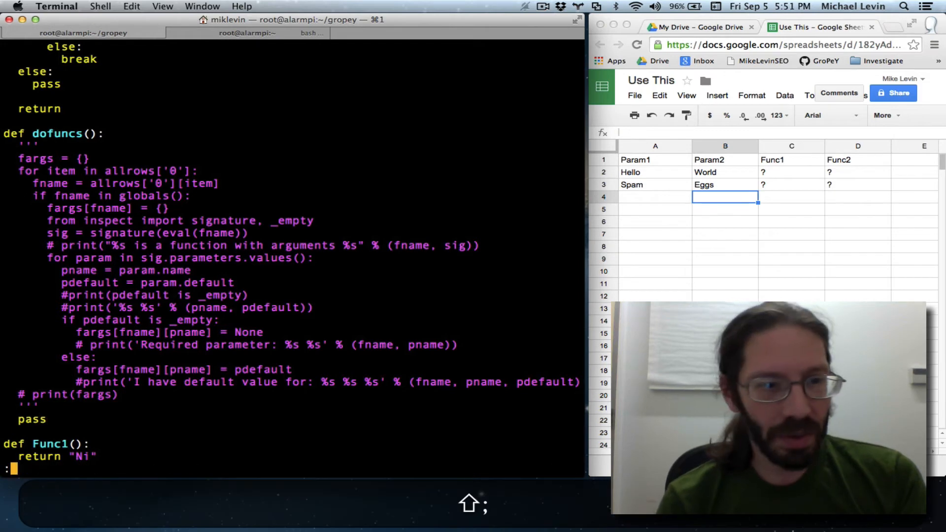
- Run the script with :w !python, review the printed rows, and resume editing
type("w !python")
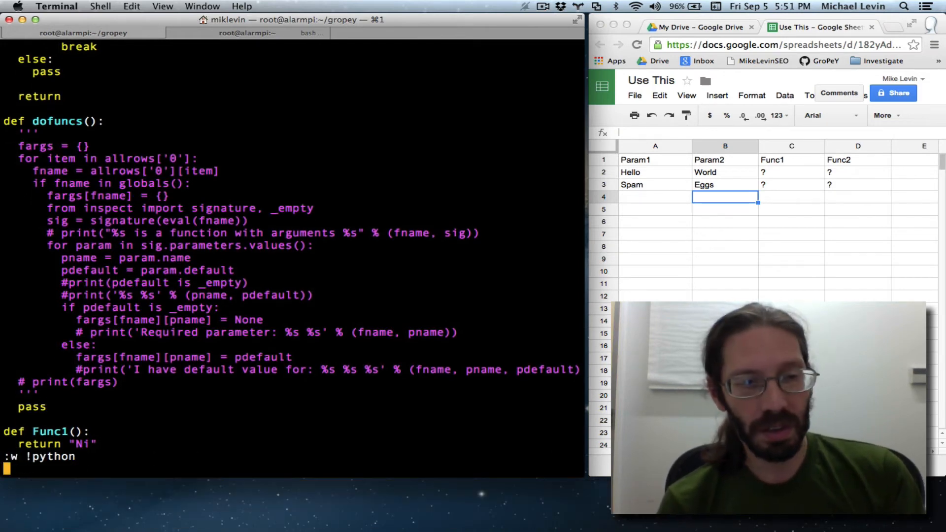
key("Return")
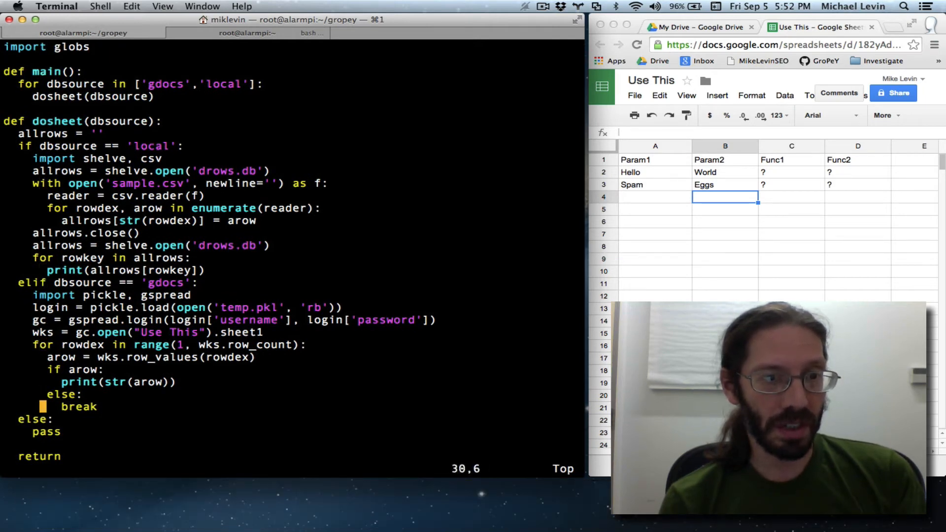
scroll("down", 3)
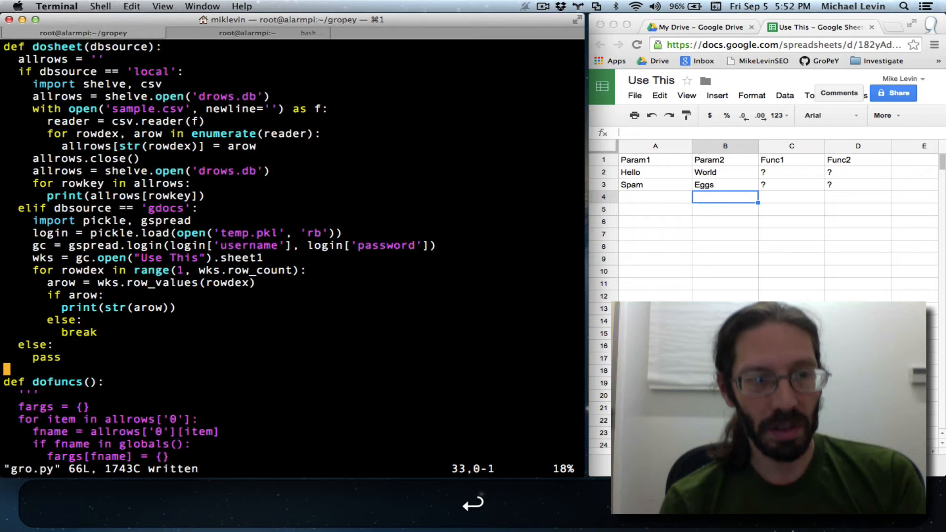
type(":w !python")
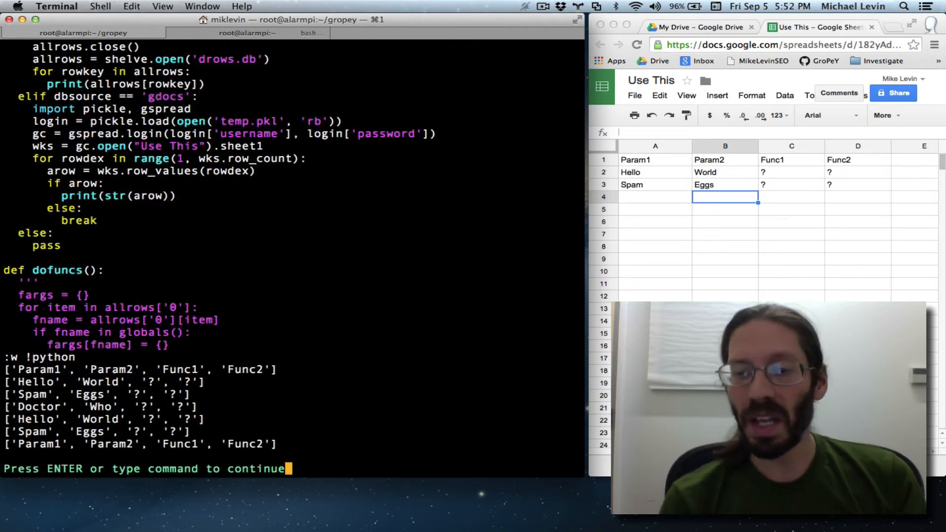
key("i")
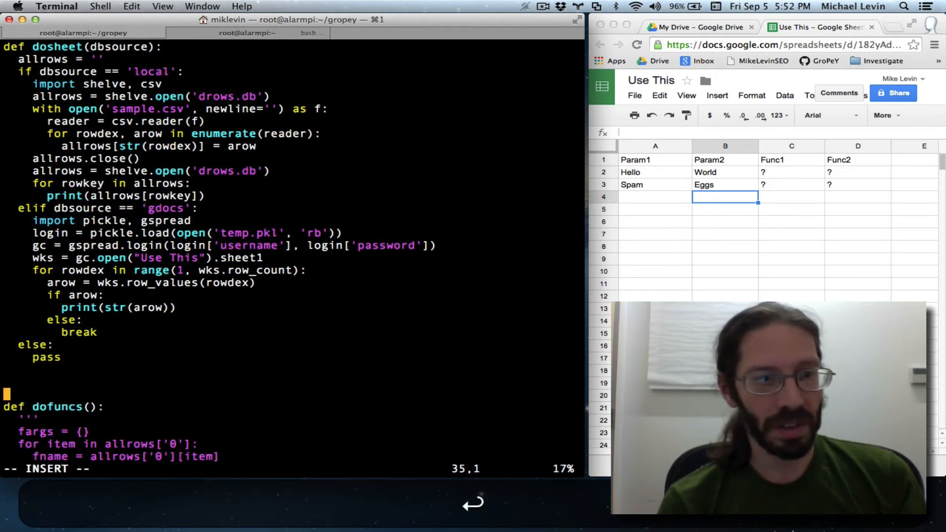
- Define a new dorow(arow) function whose body is print(arow)
type("def do")
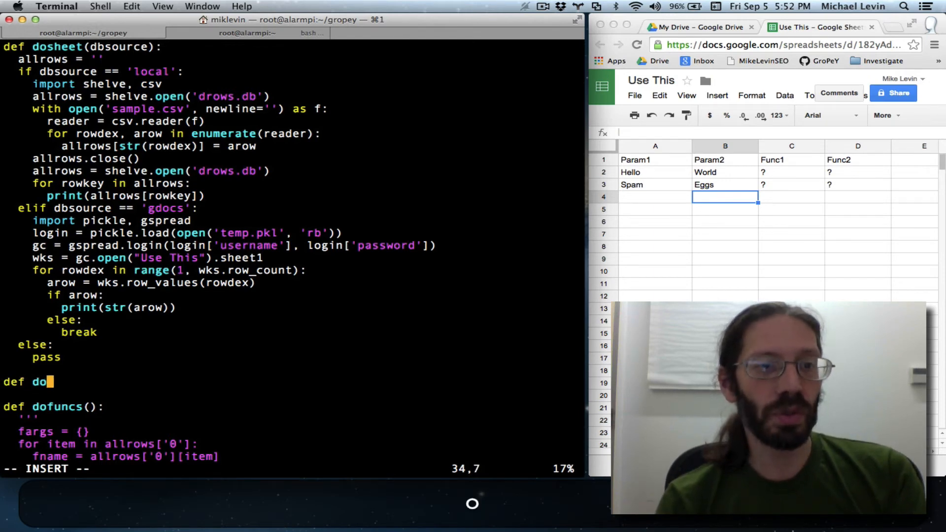
type("row")
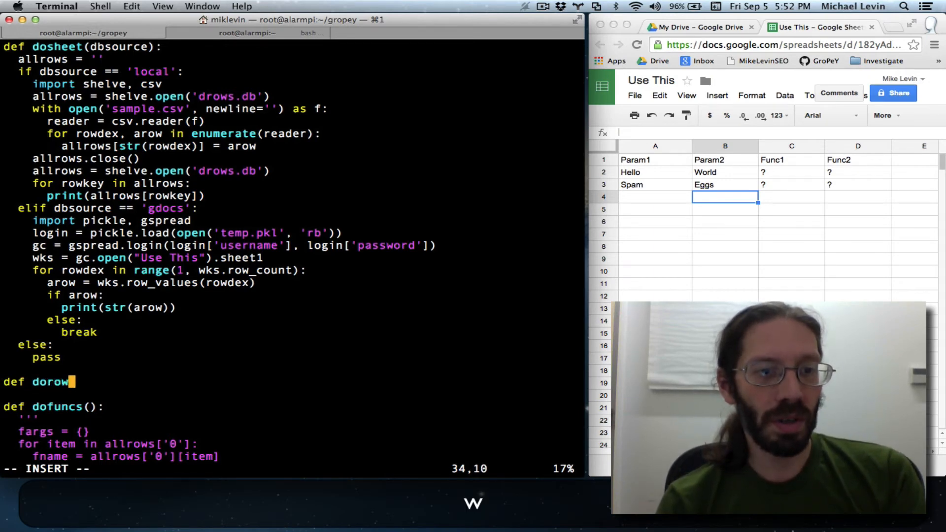
type("(a")
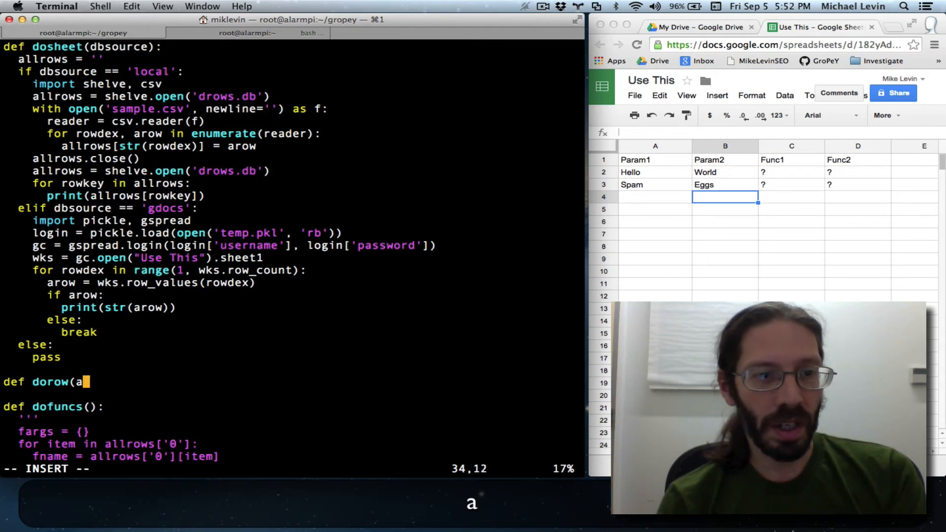
type("row")
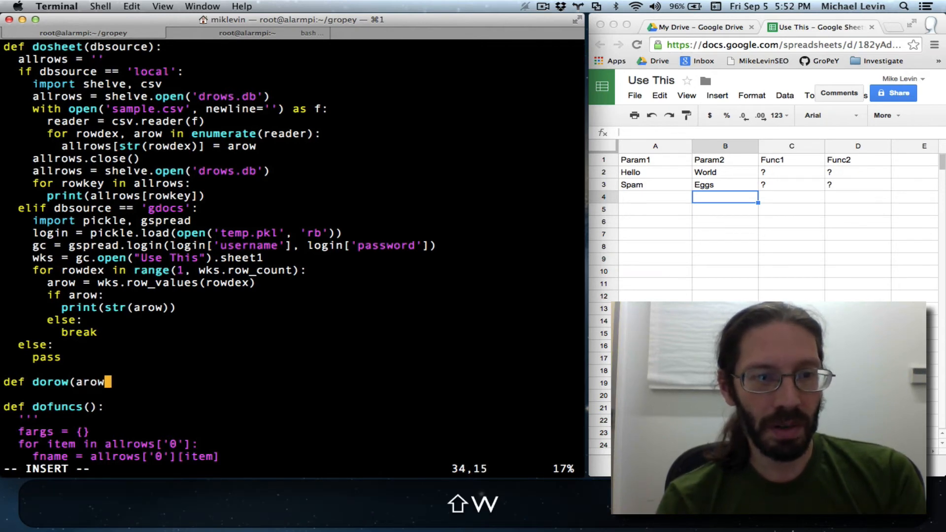
key("Return")
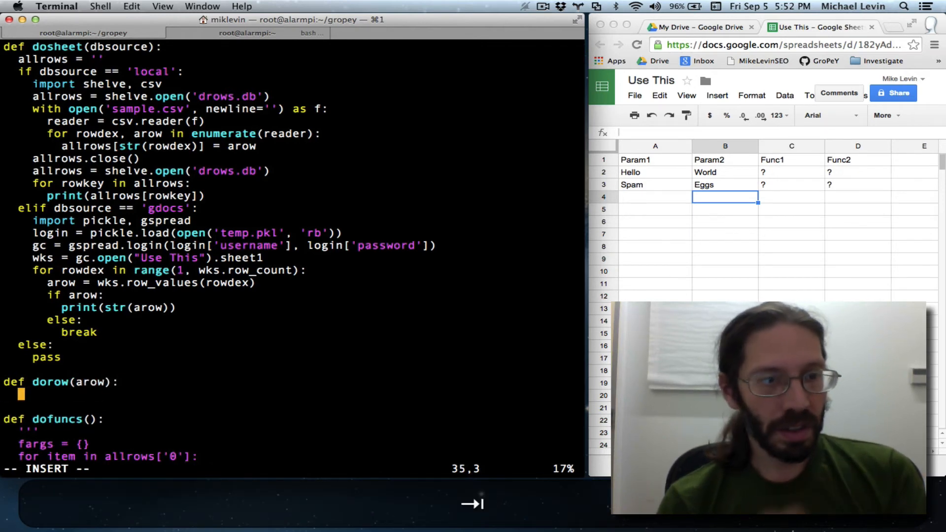
type("print(")
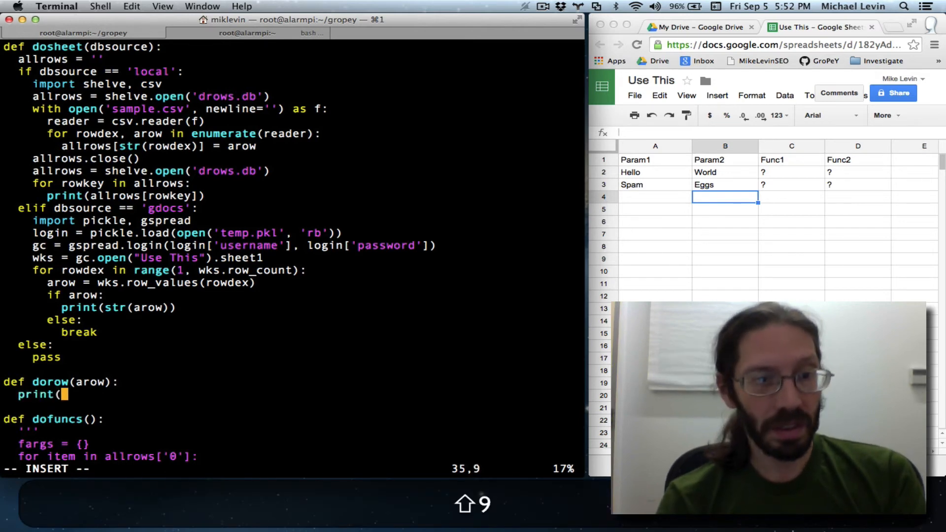
type("arow)")
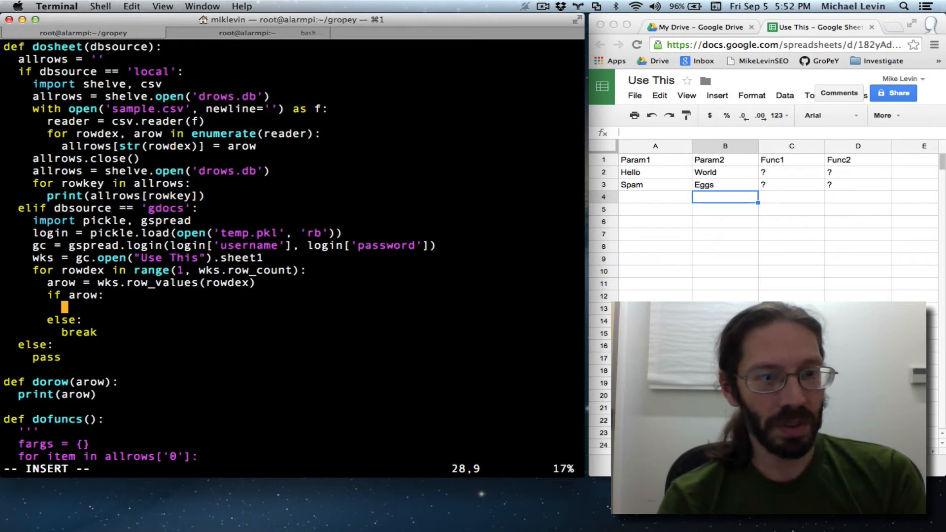
- Call dorow(arow) under 'if arow:' and replace print with dorow in the local branch
type("dorow(")
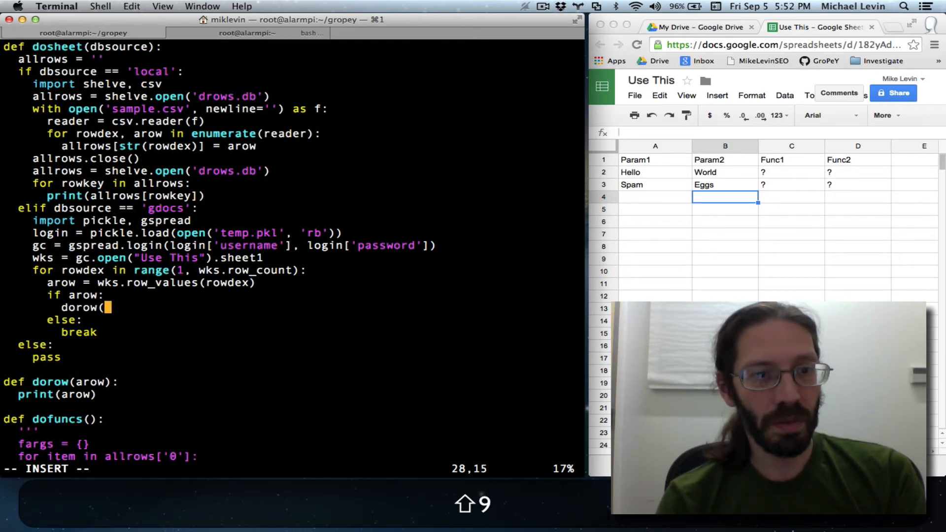
type("arow)")
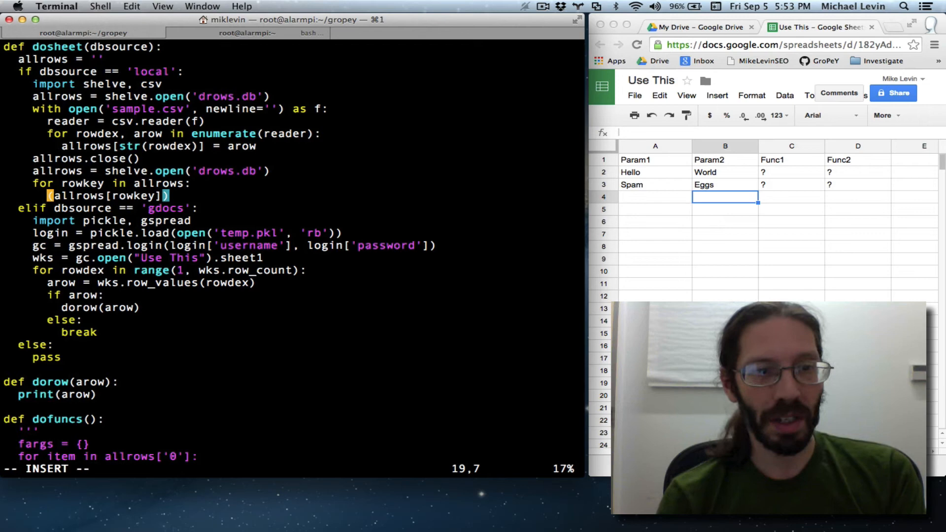
type("dorow")
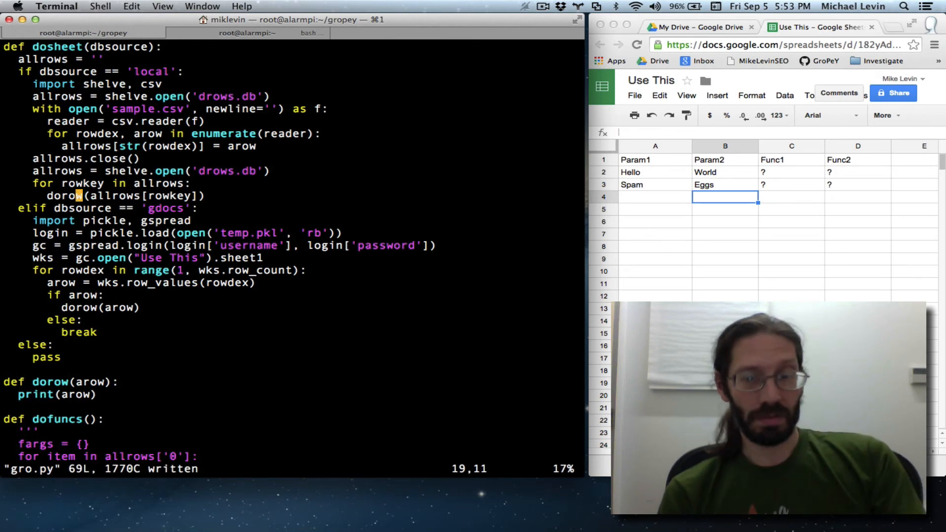
- Pipe the updated buffer through Python with :w !python to check its output
type(":w !python")
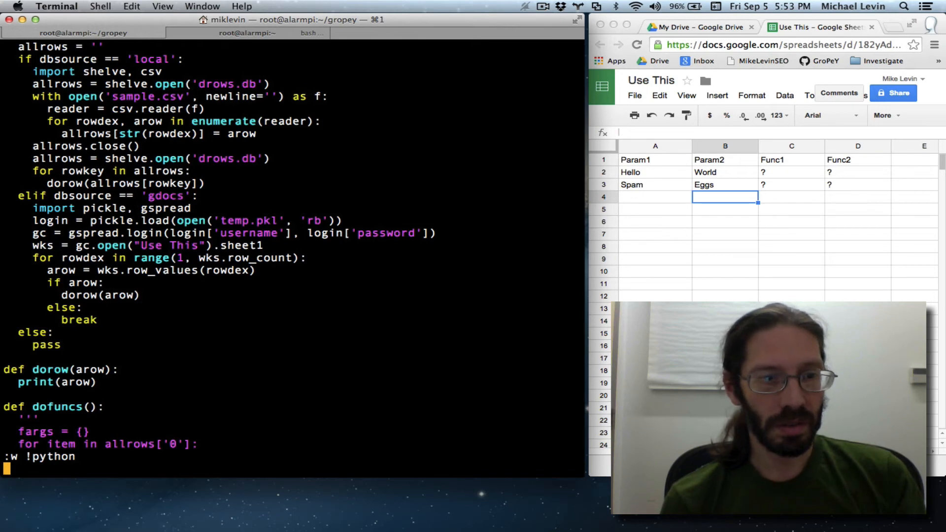
key("Return")
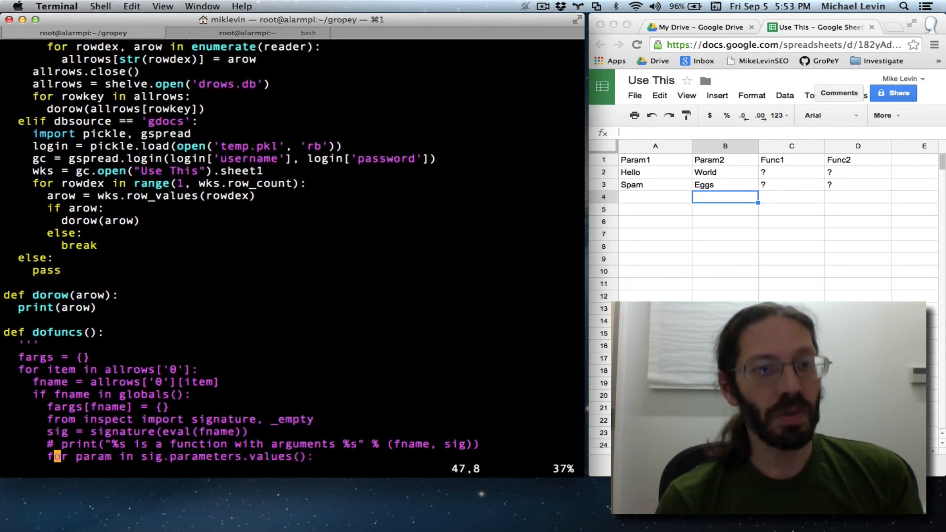
- Scroll to the file's end showing Func1 and Func2, and select the Func1 header cell
scroll("down", 3)
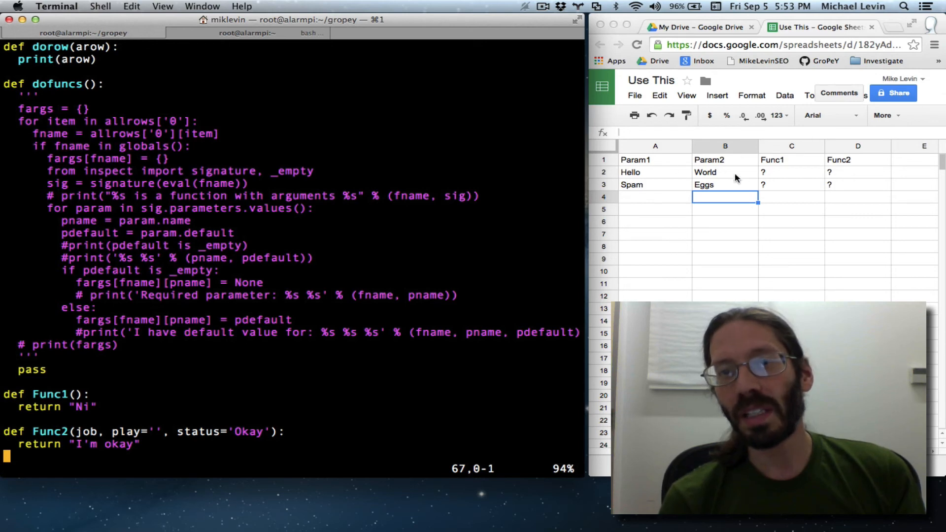
left_click(791, 172)
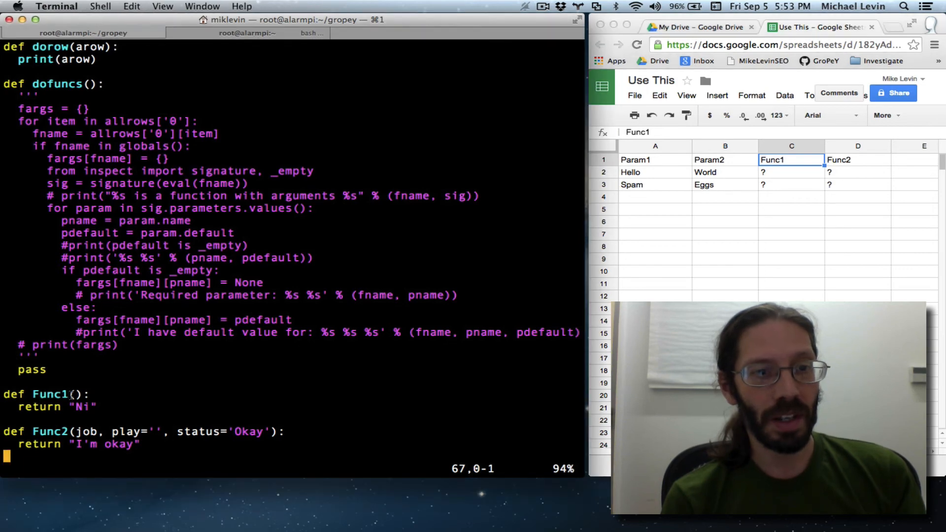
double_click(48, 394)
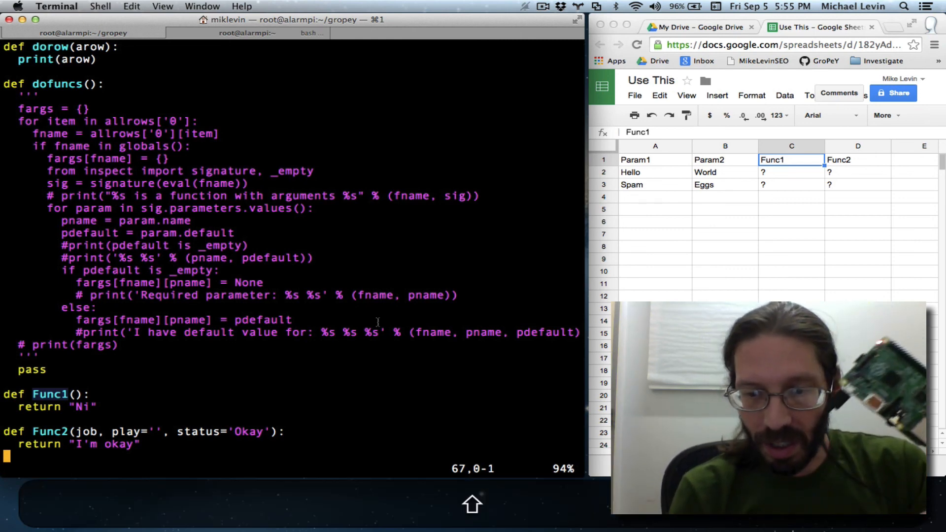
- Run the buffer through Python again, confirming the header, Hello/World and Spam/Eggs rows
type(":w !python")
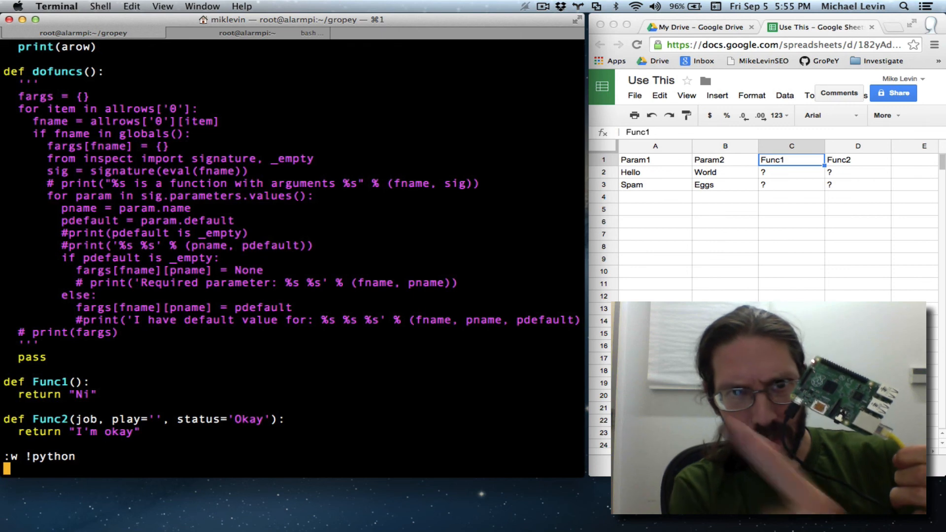
key("Return")
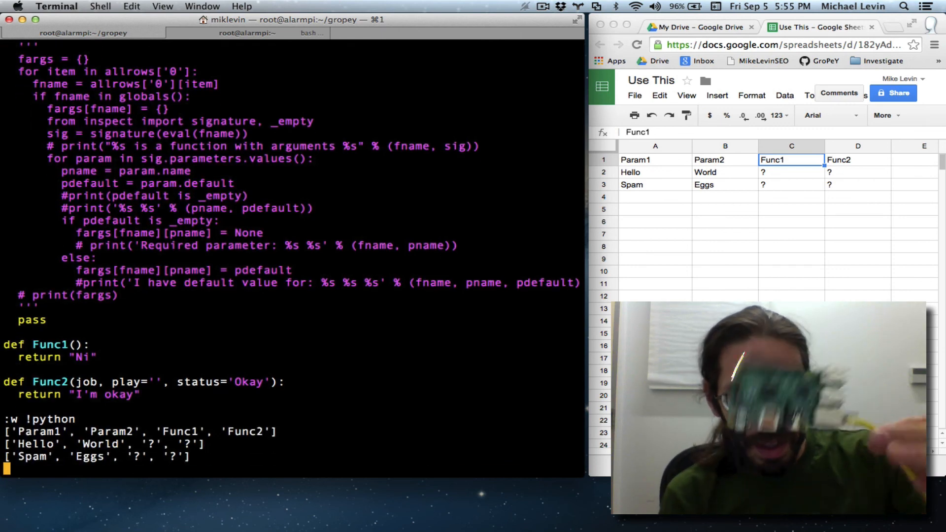